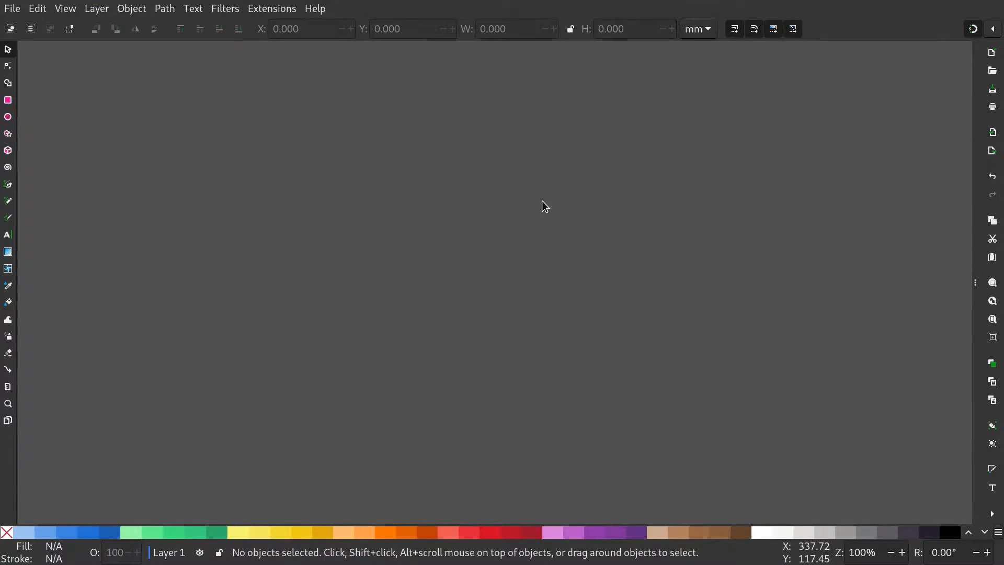
mouse_move(454, 244)
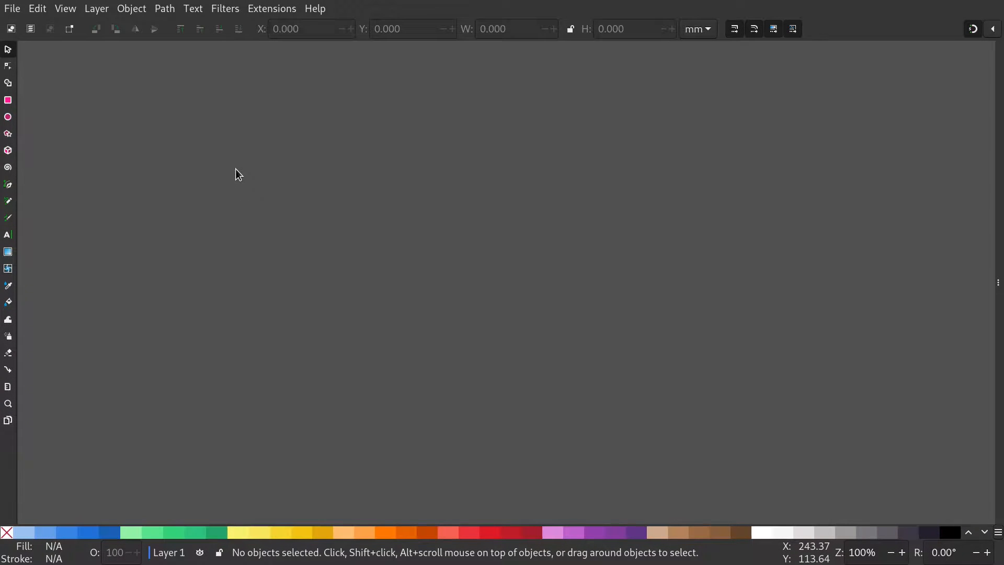
mouse_move(8, 150)
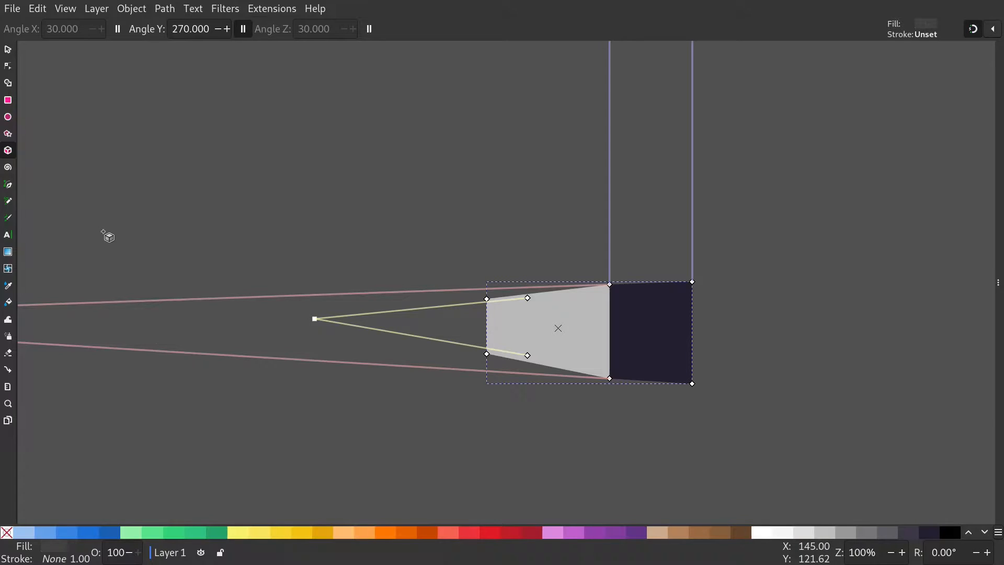
mouse_move(186, 185)
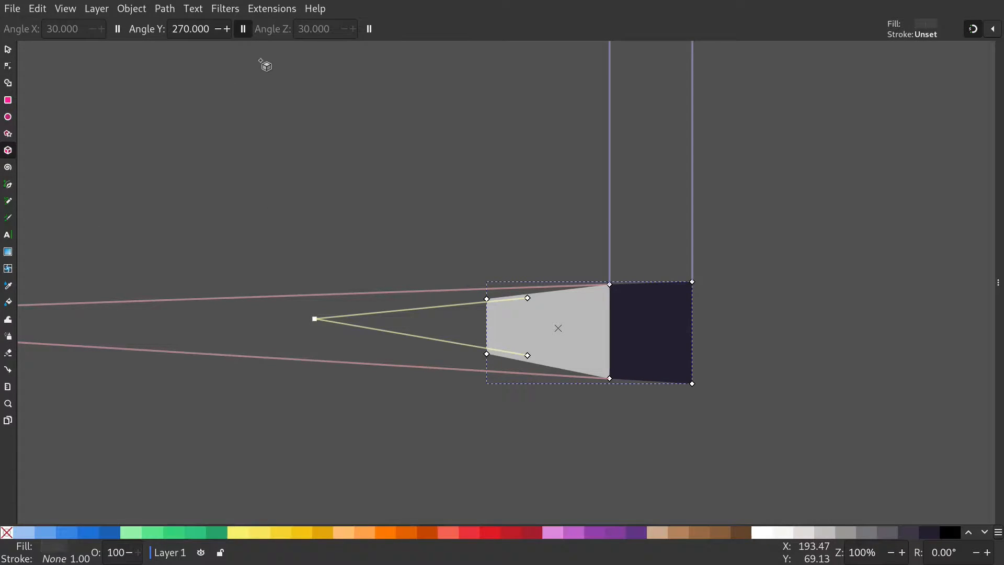
mouse_move(243, 28)
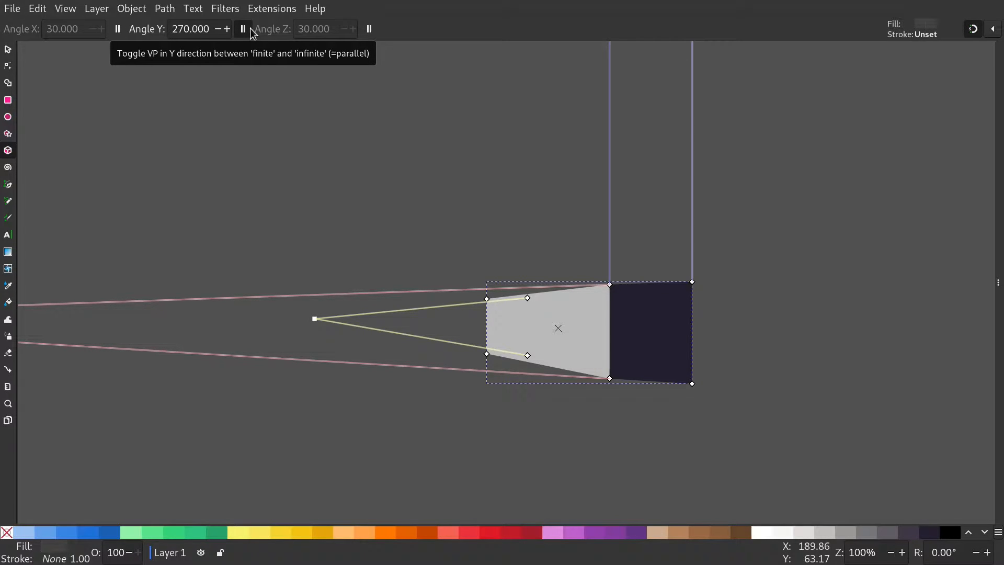
mouse_move(232, 42)
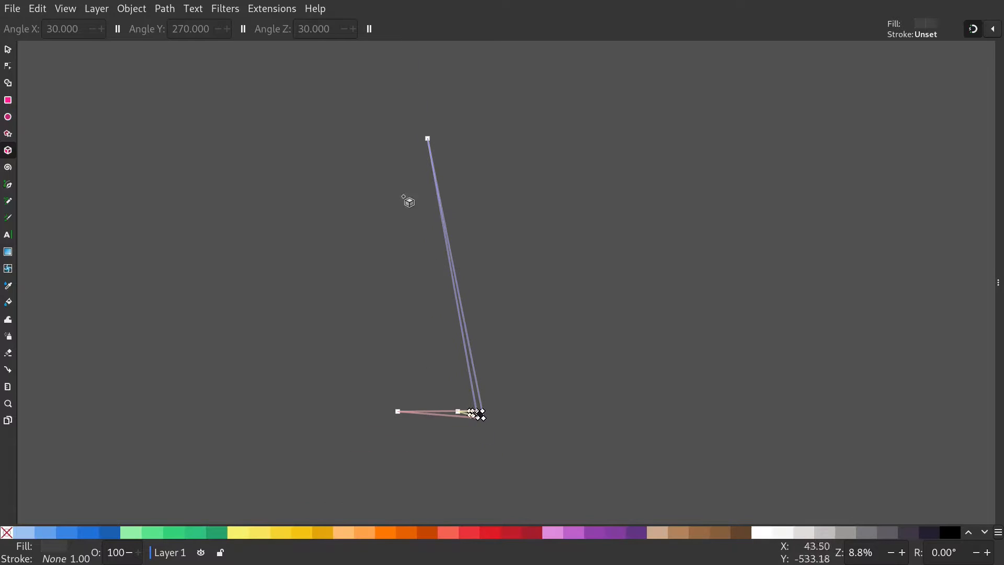
Drag the box's vanishing points to enlarge it, with X and Z angles near 228.5° and 350.5°
drag(428, 138, 455, 209)
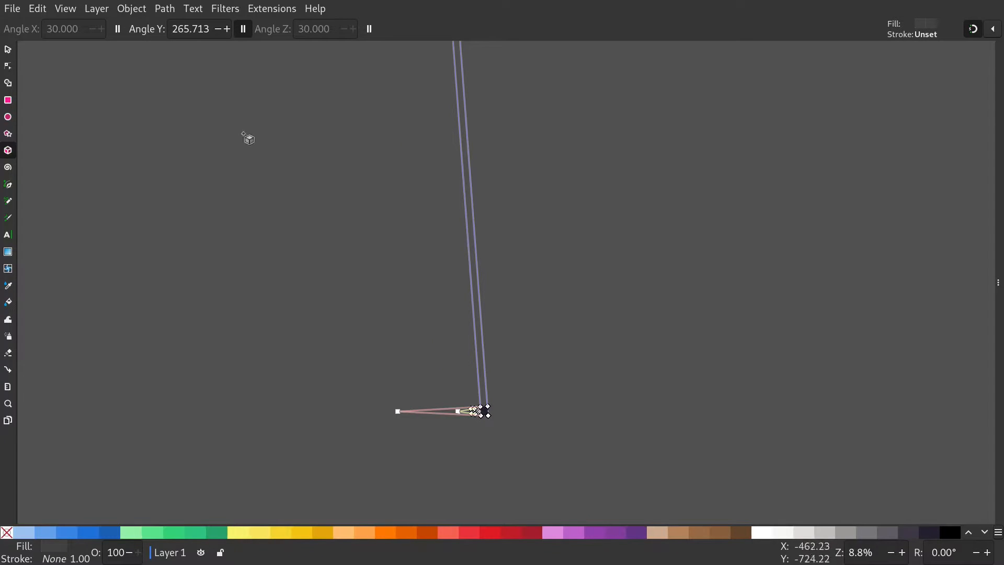
mouse_move(159, 63)
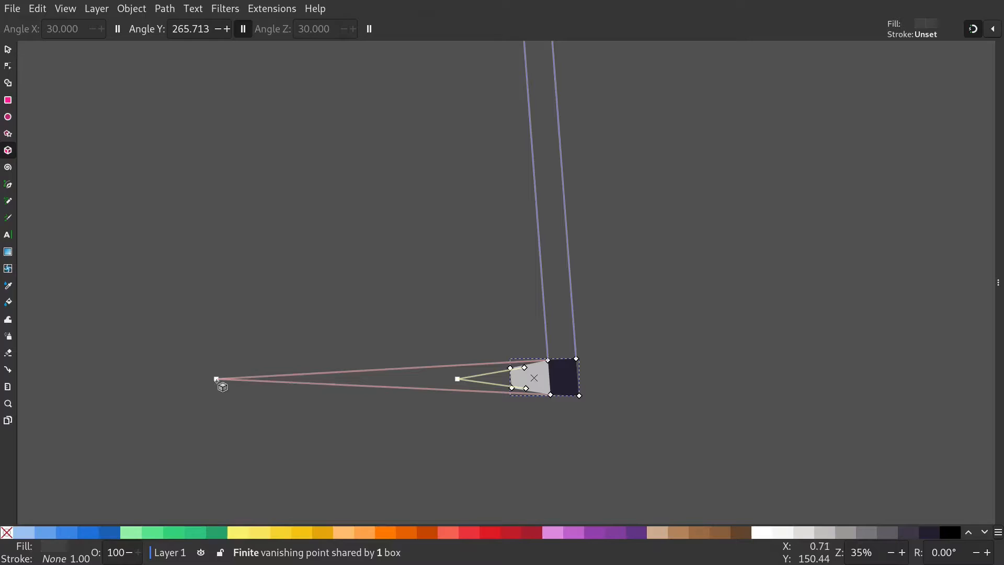
drag(216, 378, 216, 358)
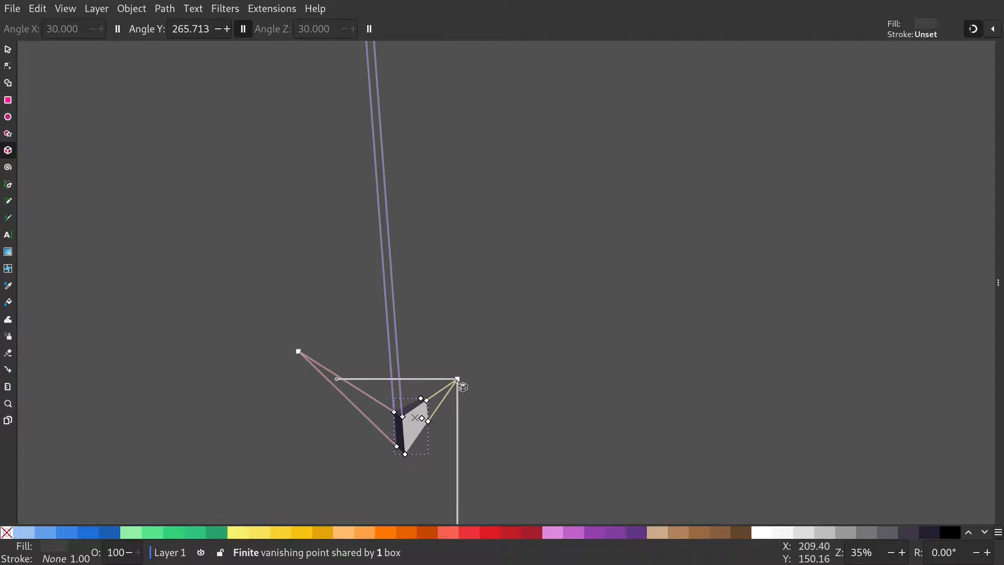
drag(461, 384, 707, 381)
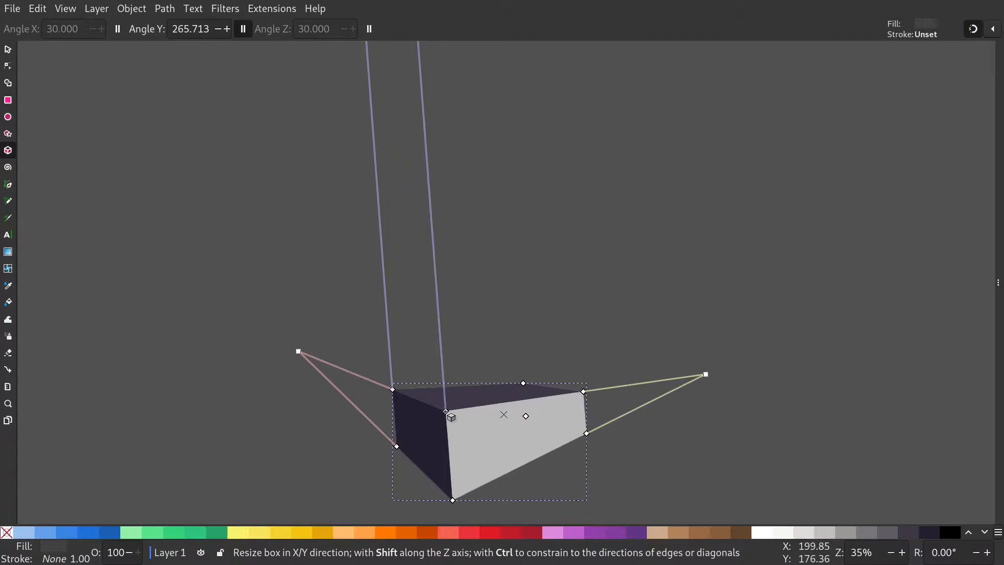
drag(445, 412, 434, 445)
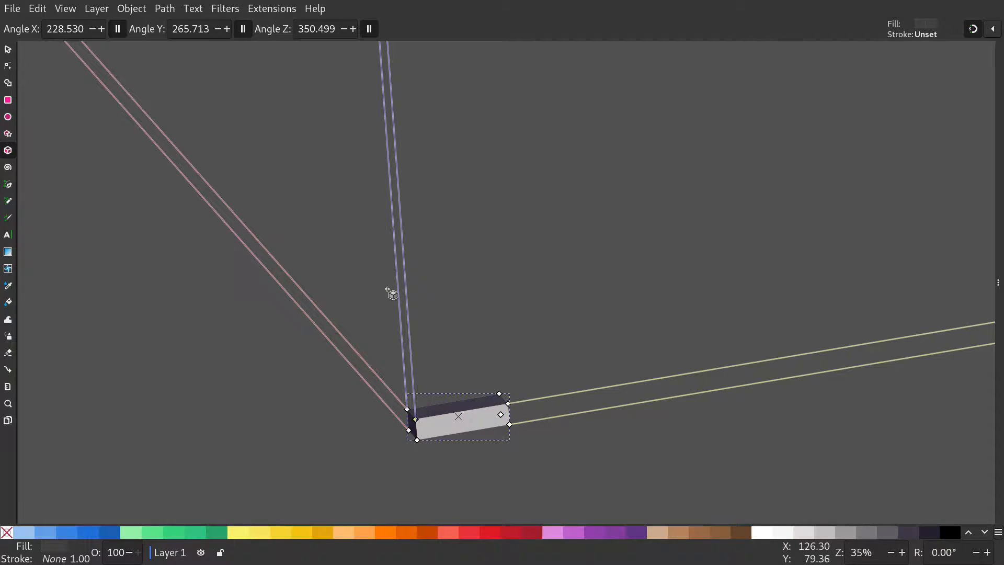
mouse_move(234, 41)
text(270.000)
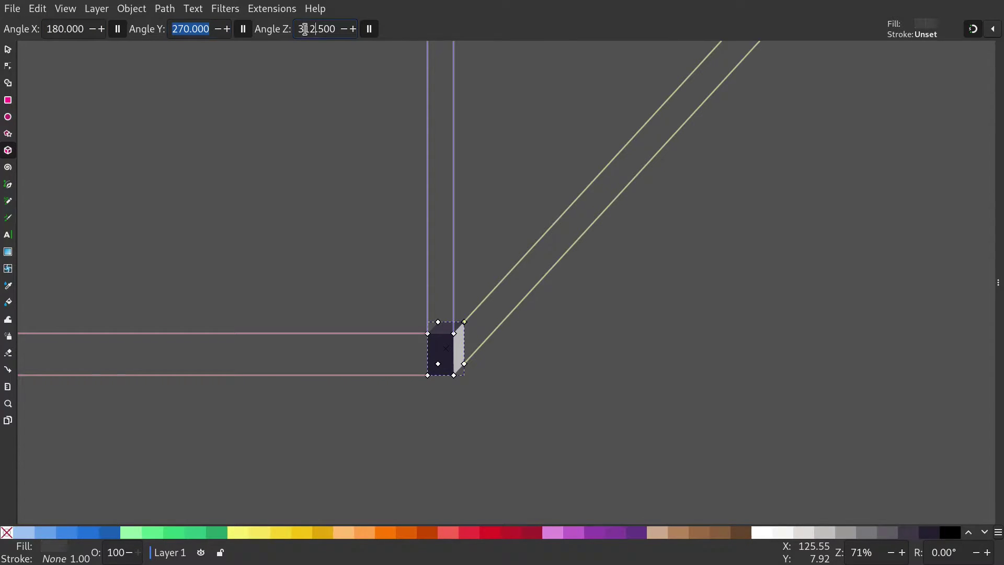
Set Angle Z to 300 and drag the box handles to make it deeper
text(300.000)
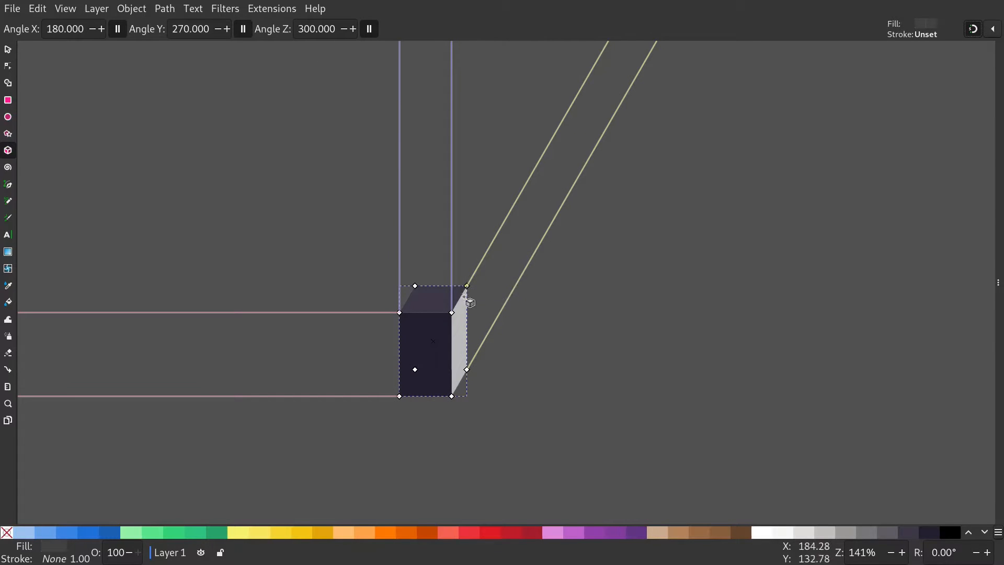
drag(465, 286, 485, 252)
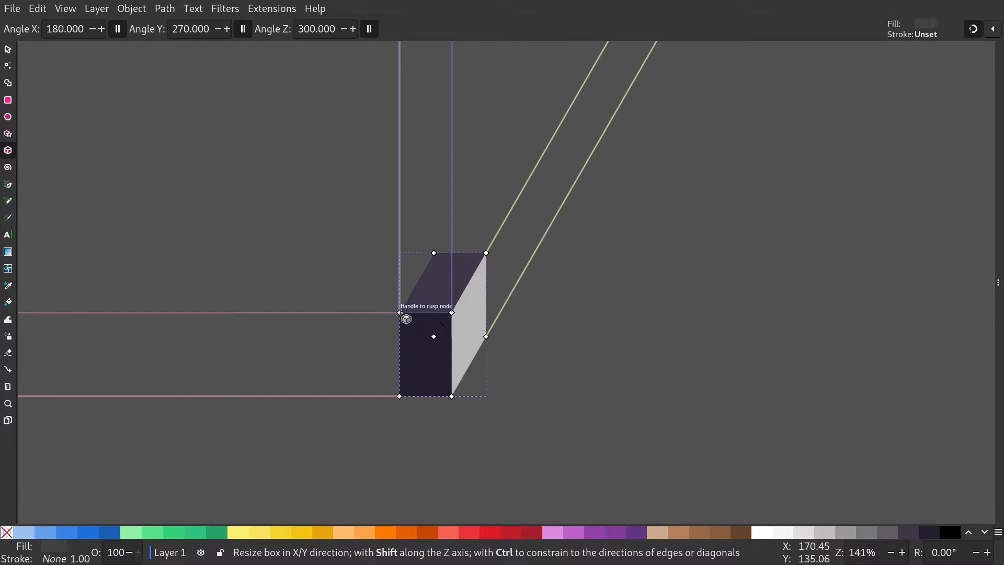
click(7, 50)
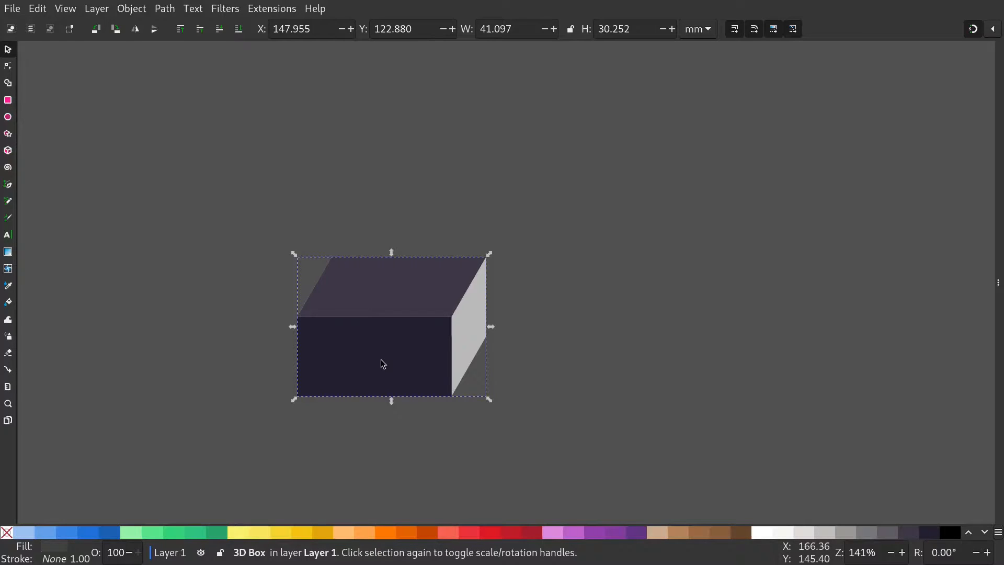
Move the box left and expand its group in Layers and Objects
drag(382, 364, 415, 348)
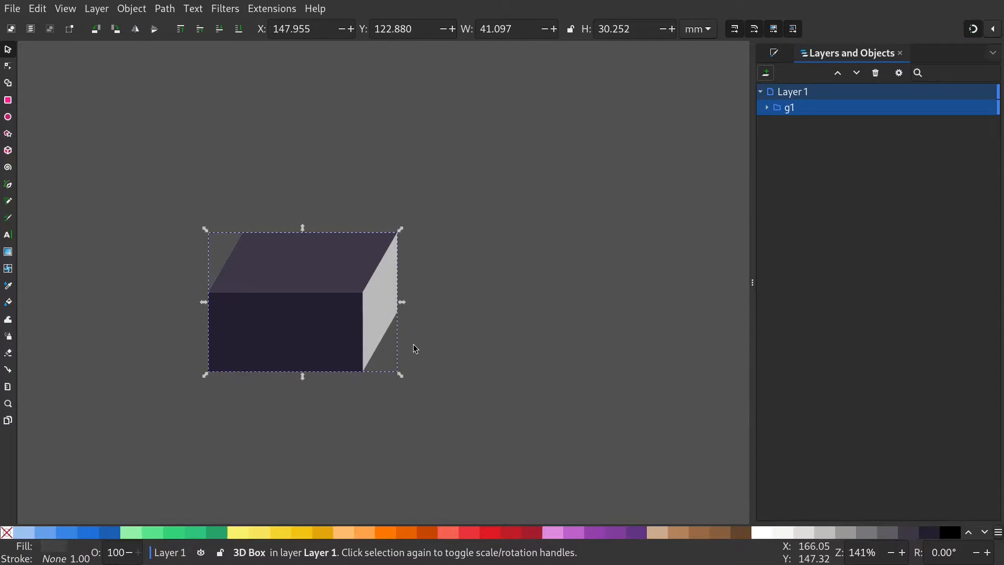
mouse_move(405, 342)
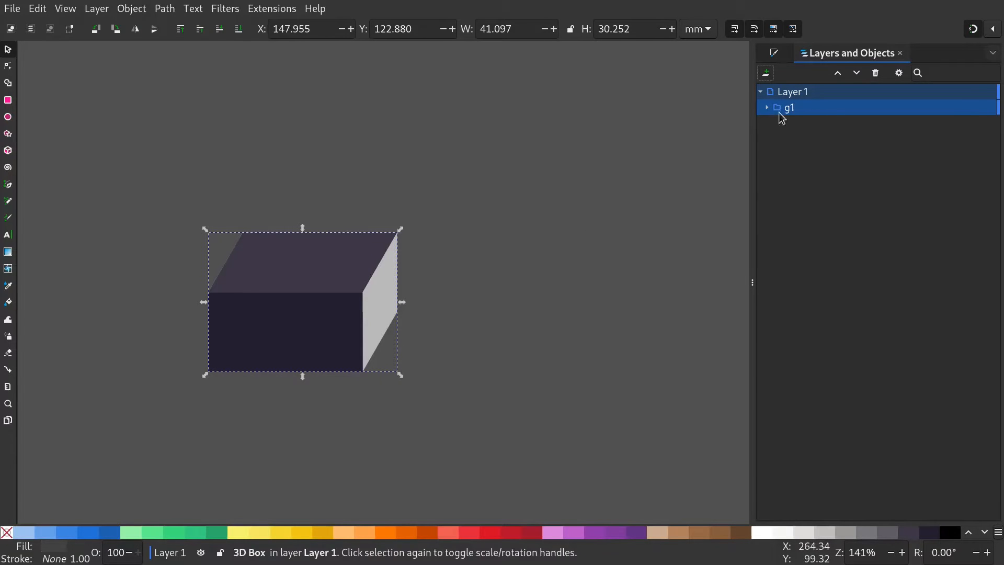
click(766, 108)
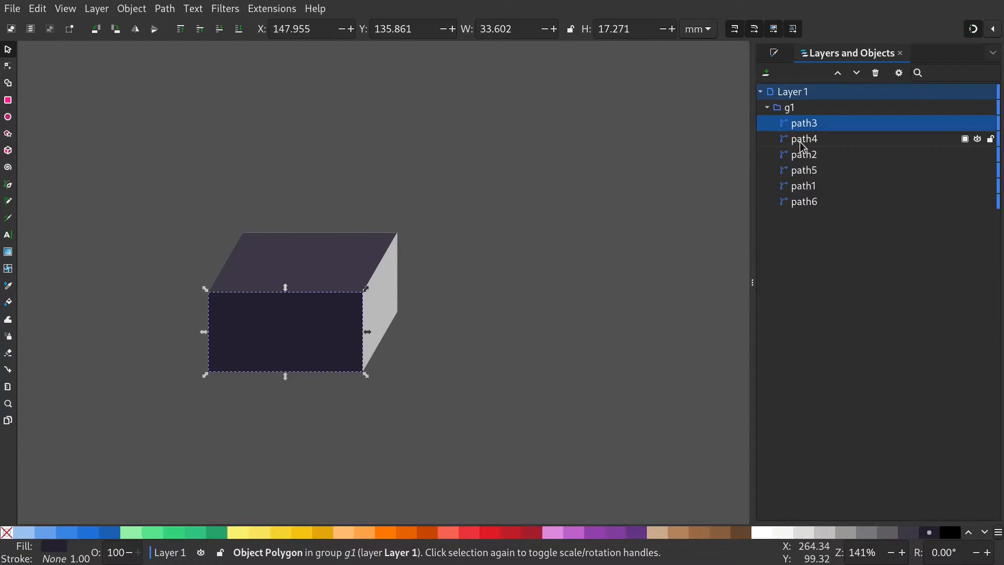
click(804, 186)
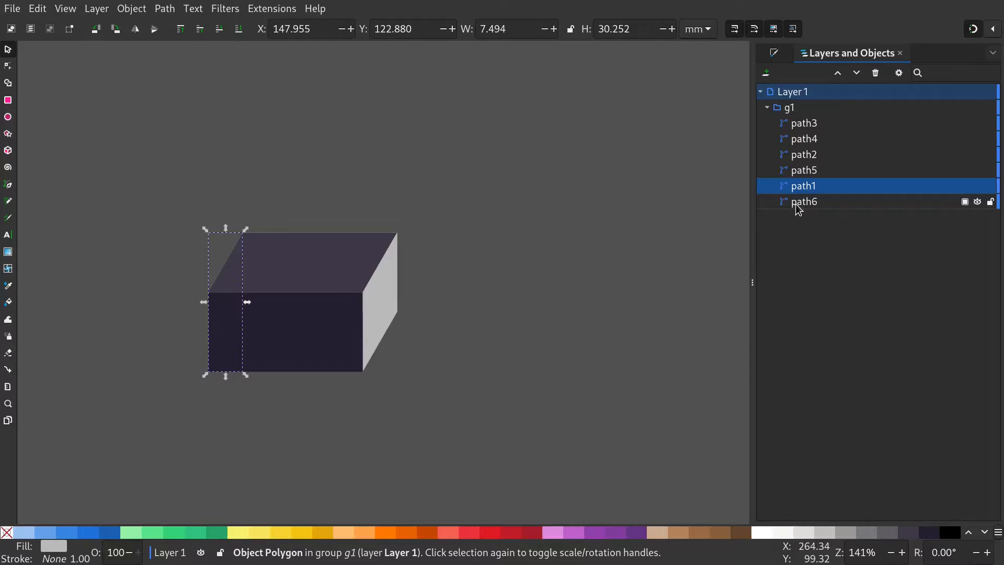
click(804, 201)
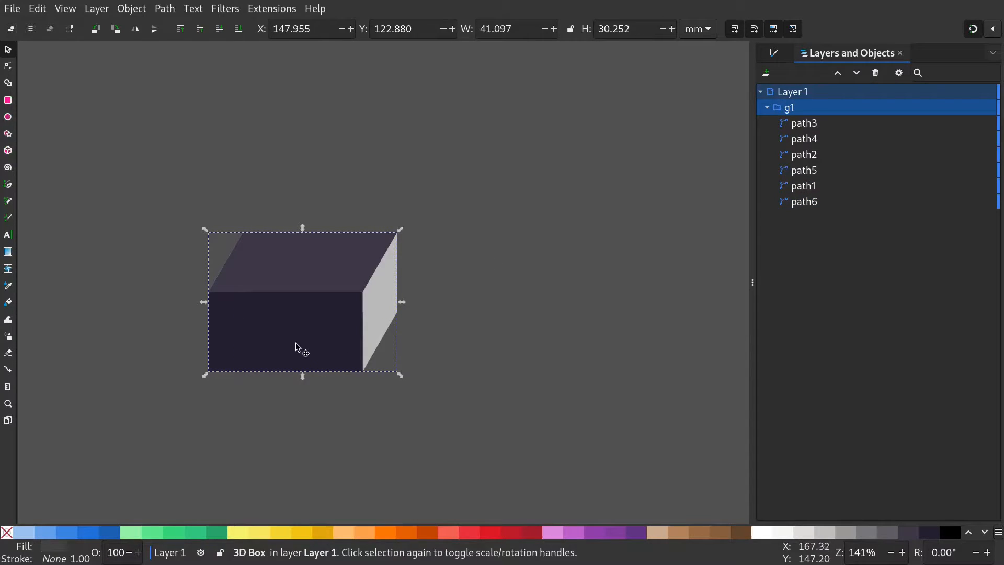
Fill the front face near-white and give the top face a light grey
click(804, 123)
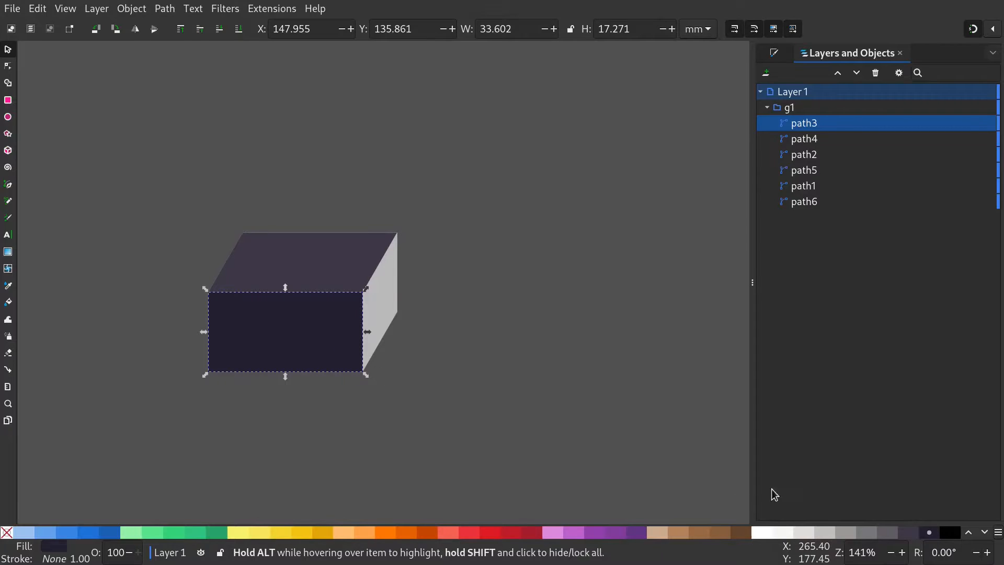
click(782, 532)
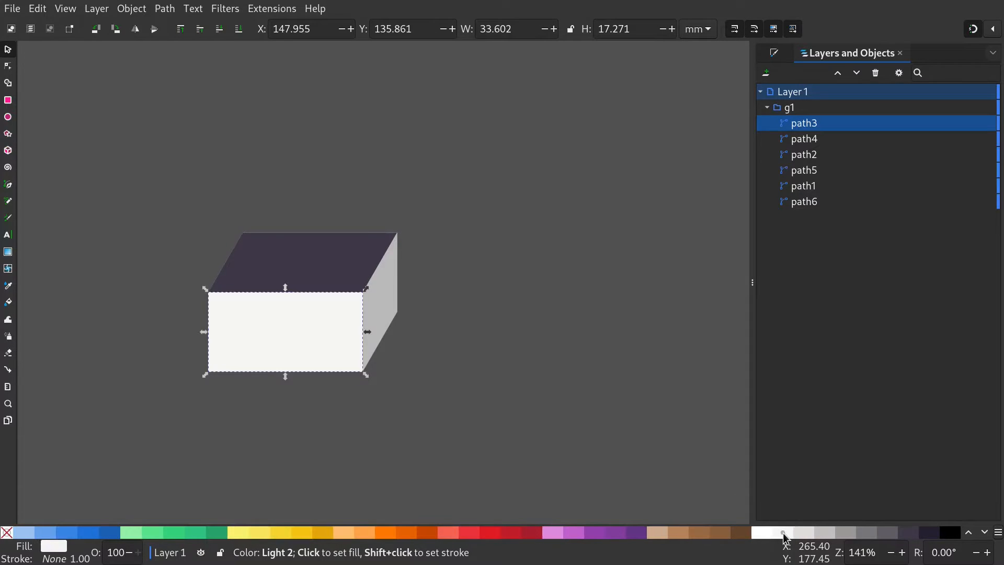
click(386, 305)
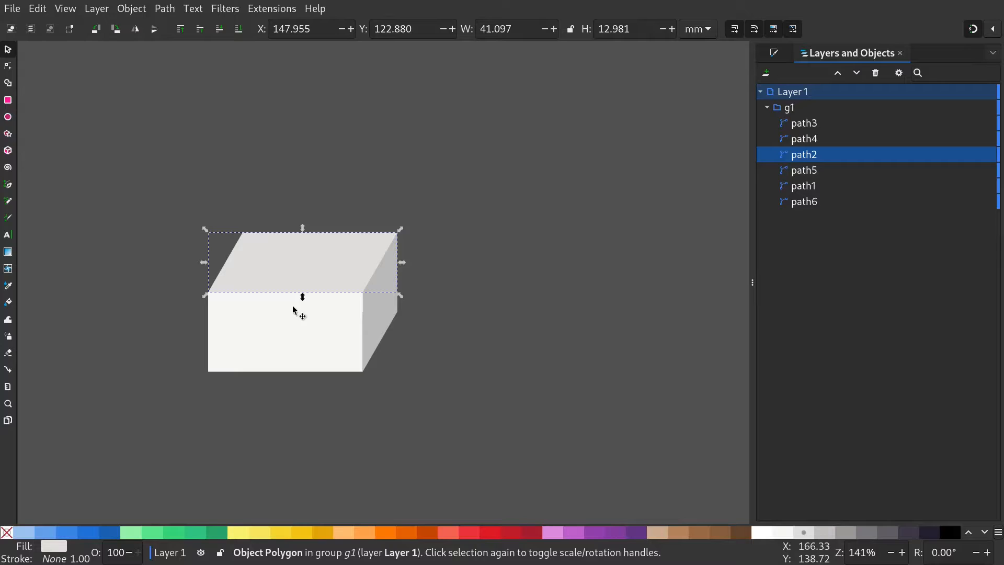
click(7, 150)
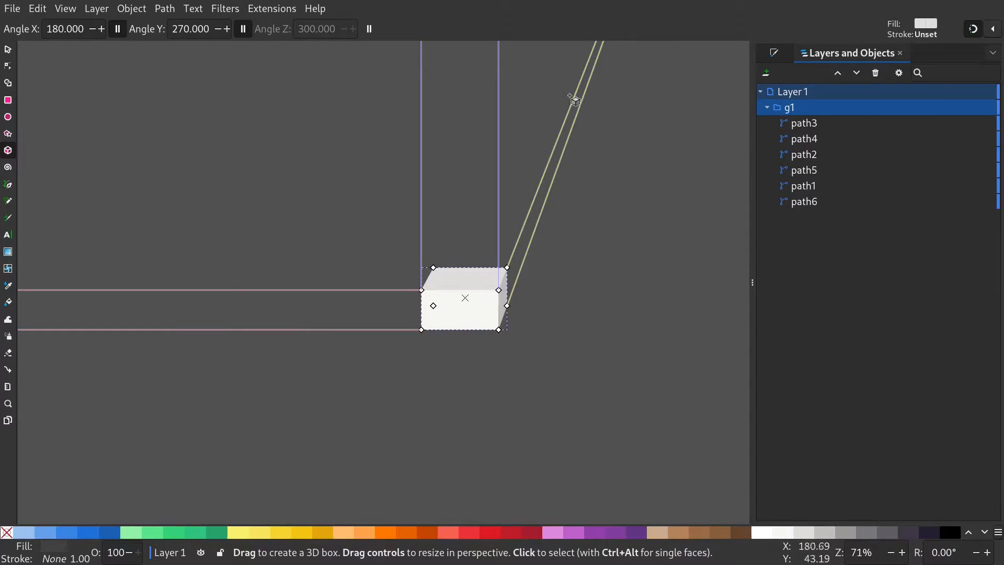
Fill the bottom face Dark 2 grey and reposition the depth vanishing point
scroll(down, 3)
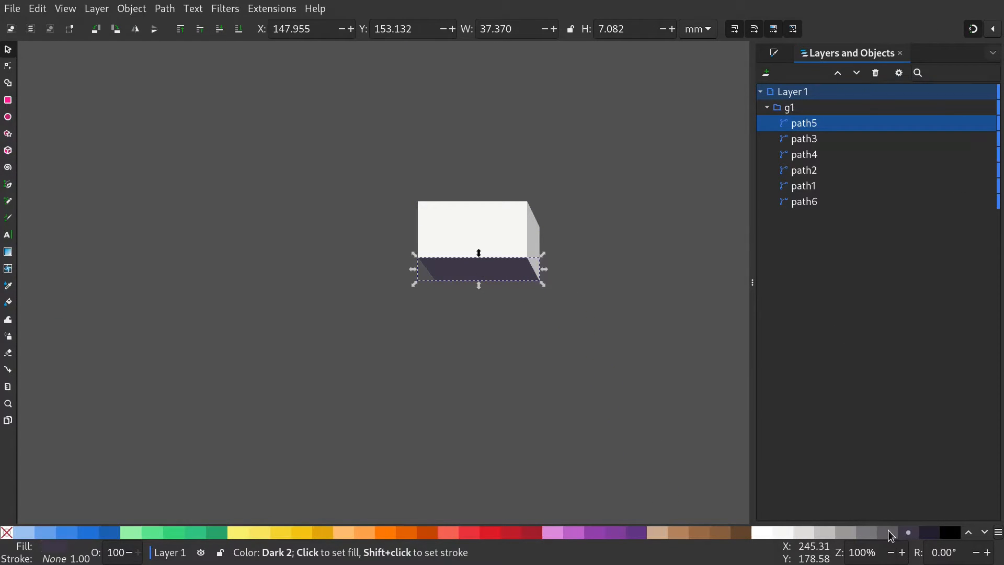
click(866, 532)
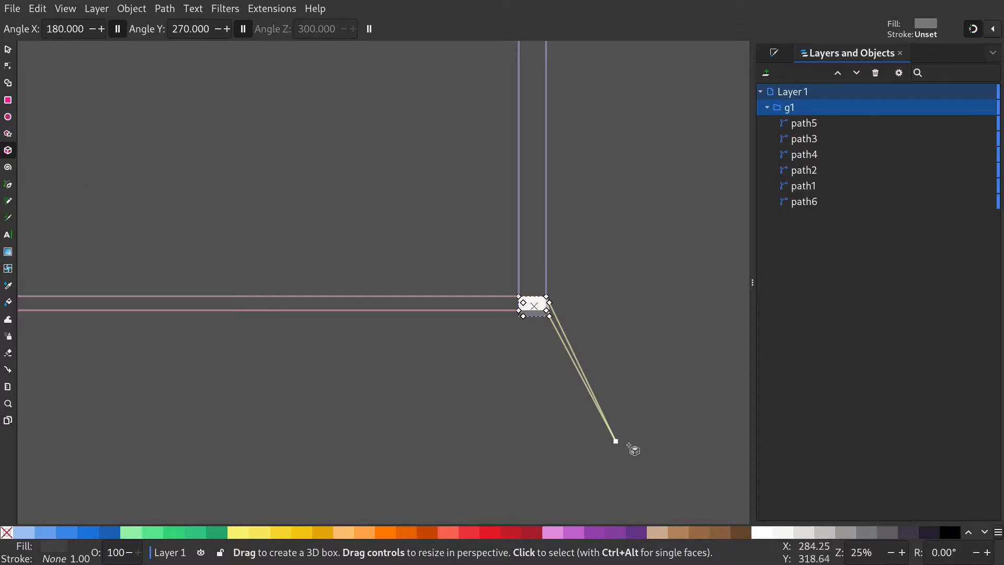
drag(615, 440, 640, 143)
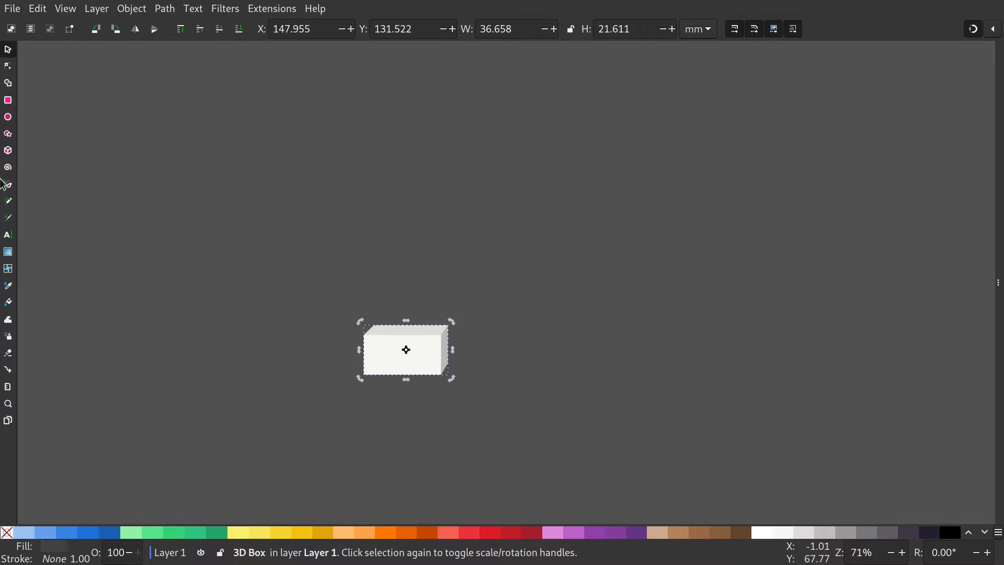
Stretch the first box into a tall tower and draw a second box beside it
click(7, 150)
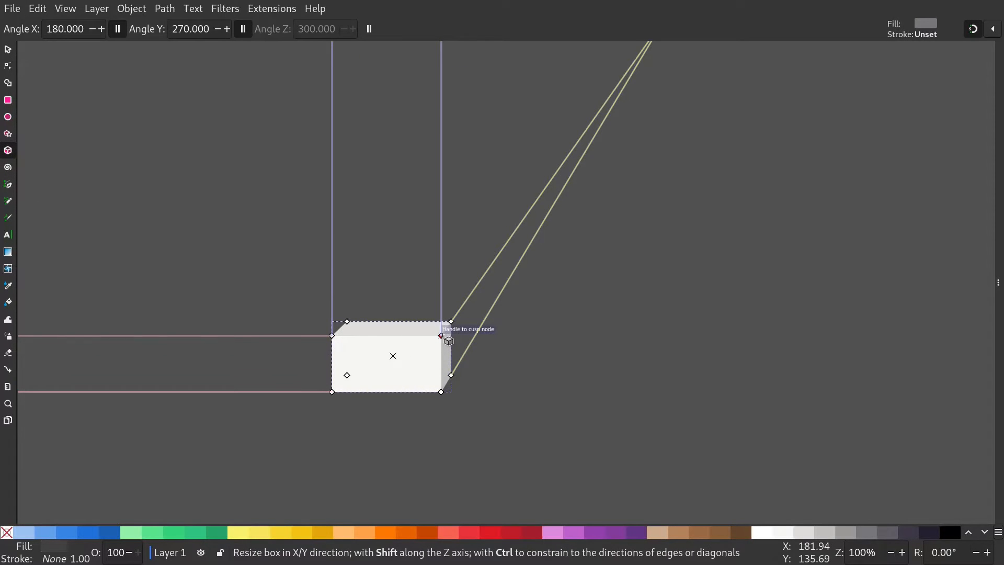
drag(440, 336, 387, 224)
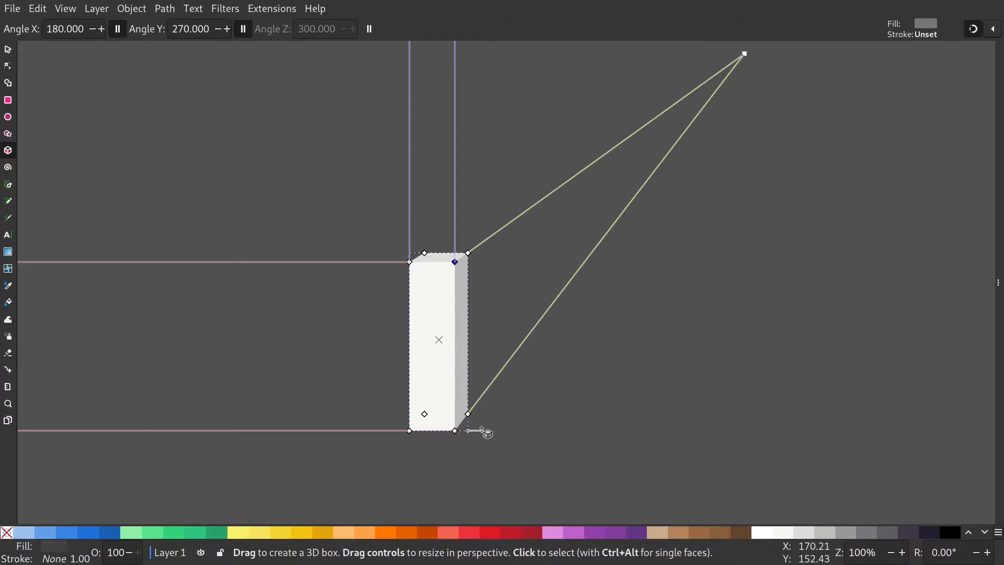
mouse_move(424, 323)
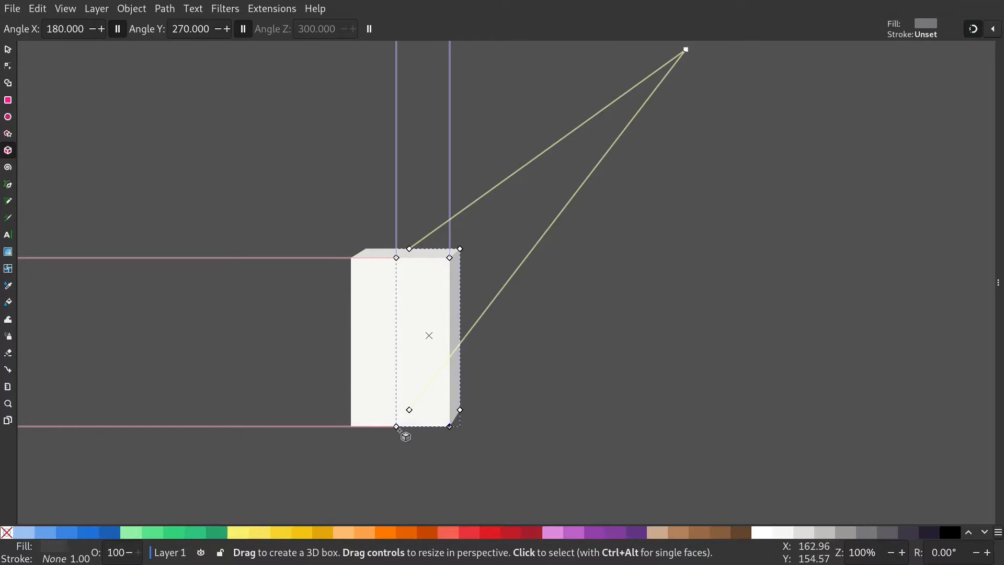
drag(396, 428, 408, 427)
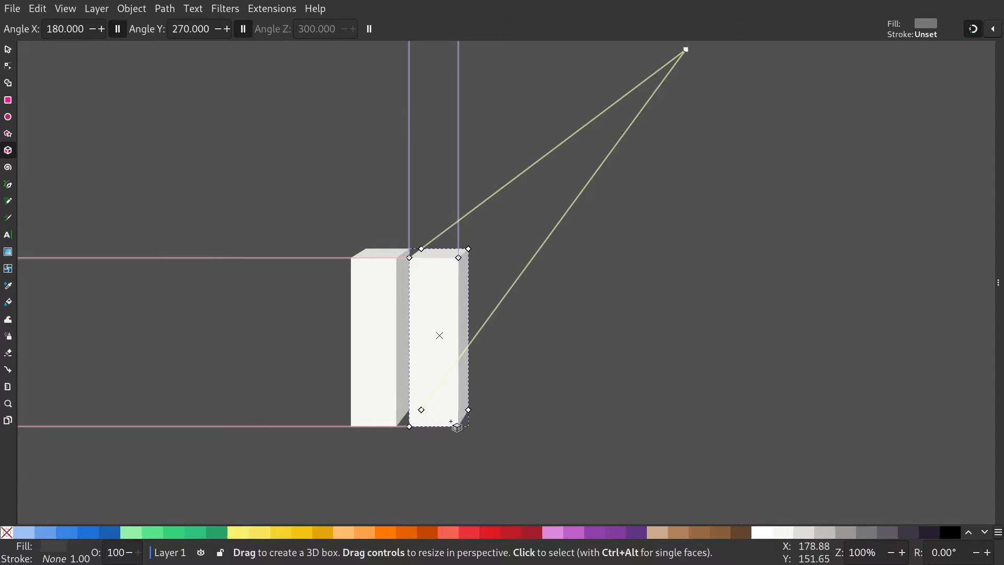
click(7, 49)
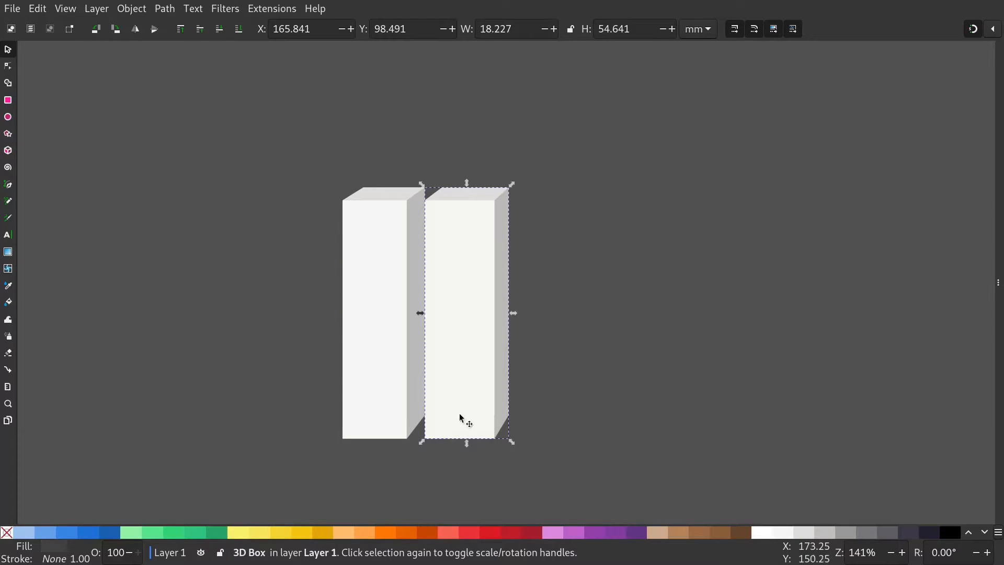
mouse_move(480, 402)
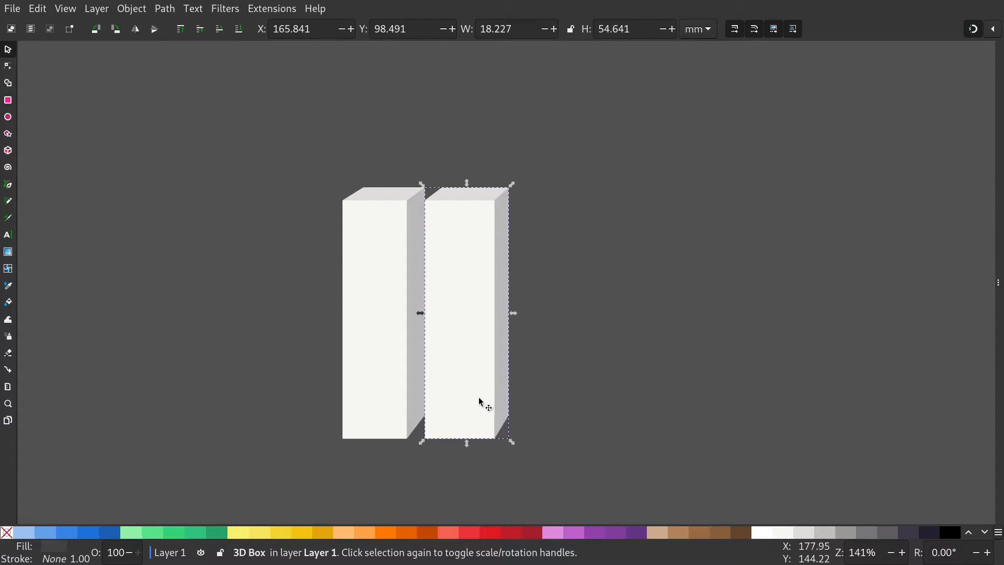
Draw a third box to the right and adjust its footprint and height
click(466, 313)
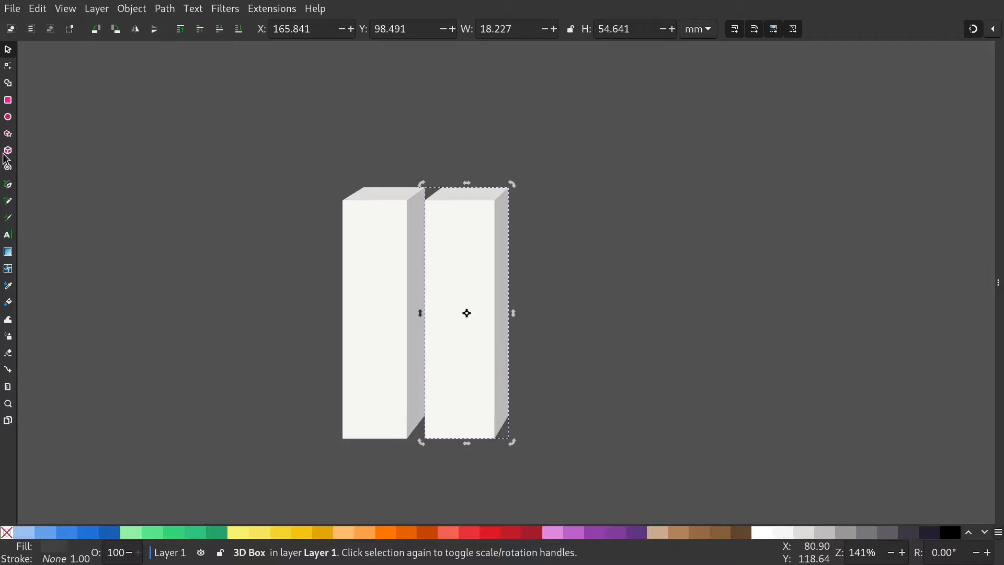
click(7, 150)
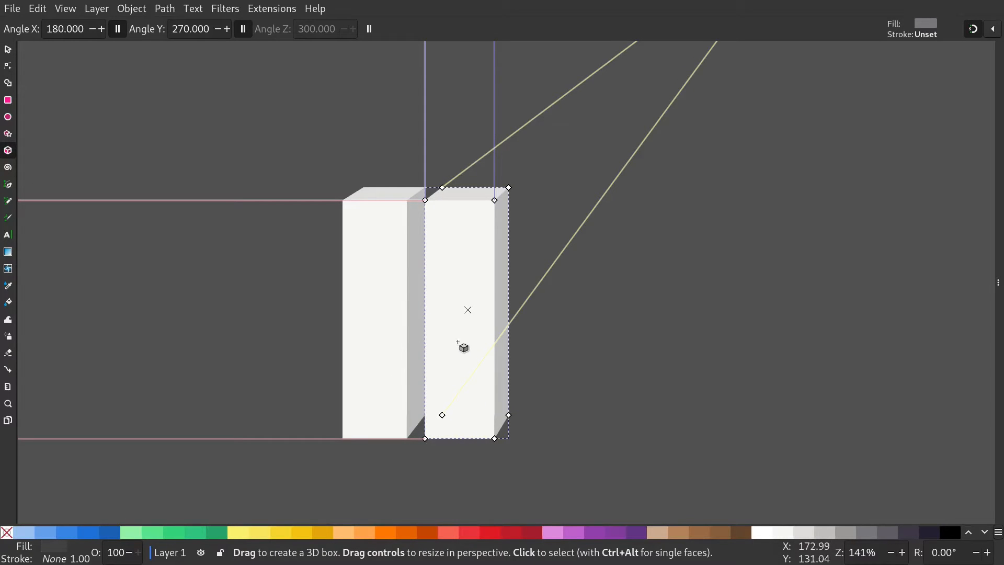
drag(508, 414, 567, 438)
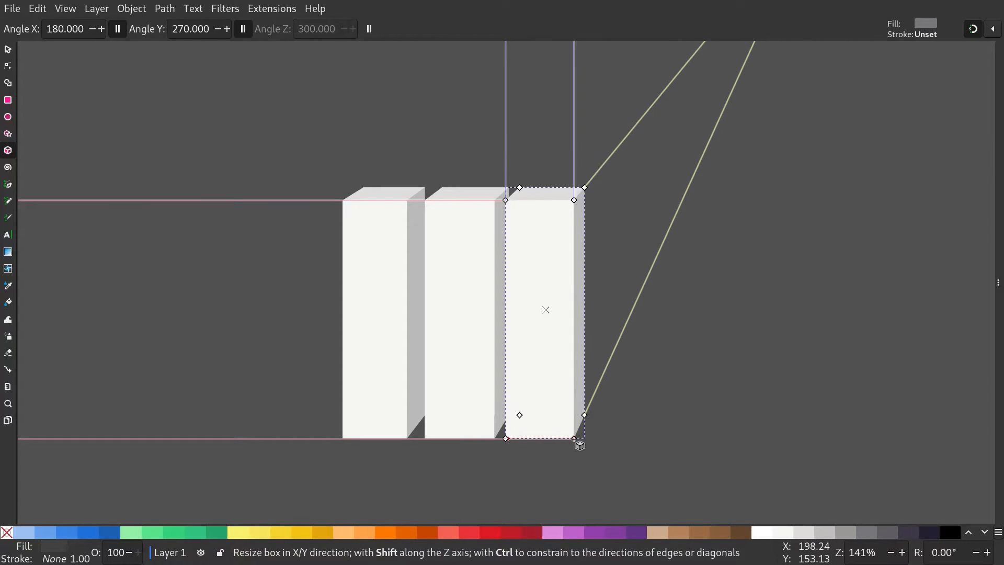
drag(580, 441, 576, 439)
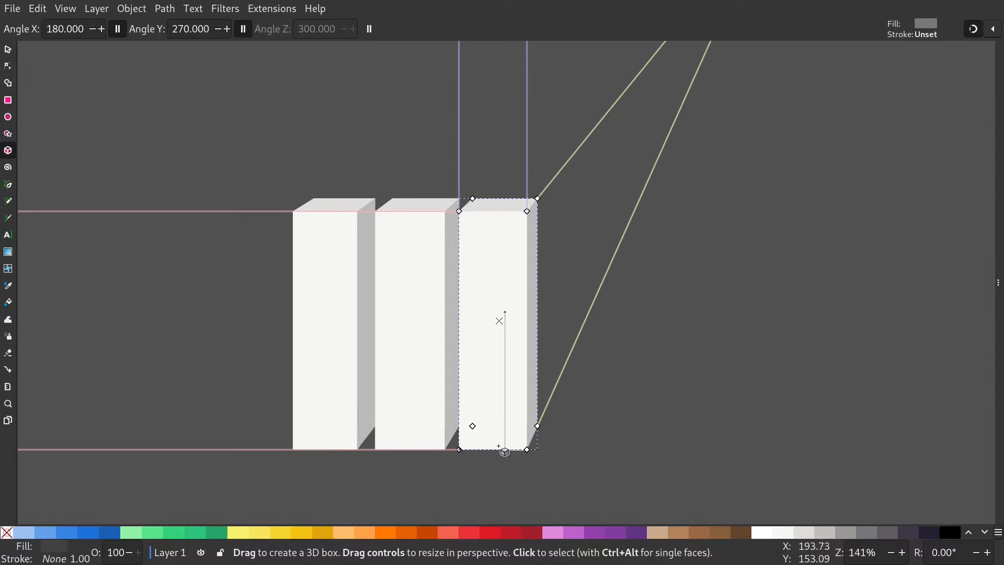
drag(504, 450, 565, 453)
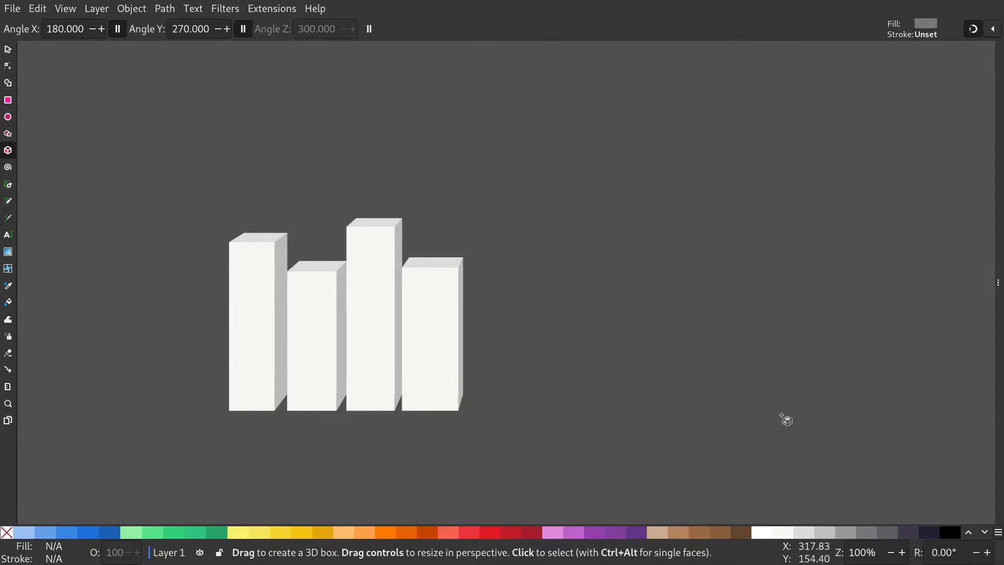
Draw a wide flat slab and stretch its corners to span beneath the buildings
drag(781, 422, 352, 426)
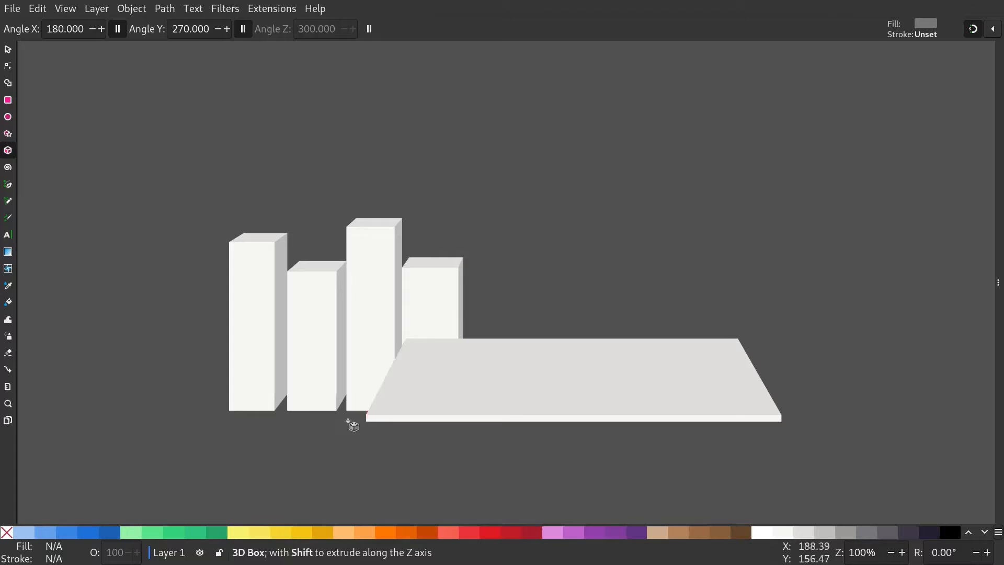
drag(353, 425, 173, 427)
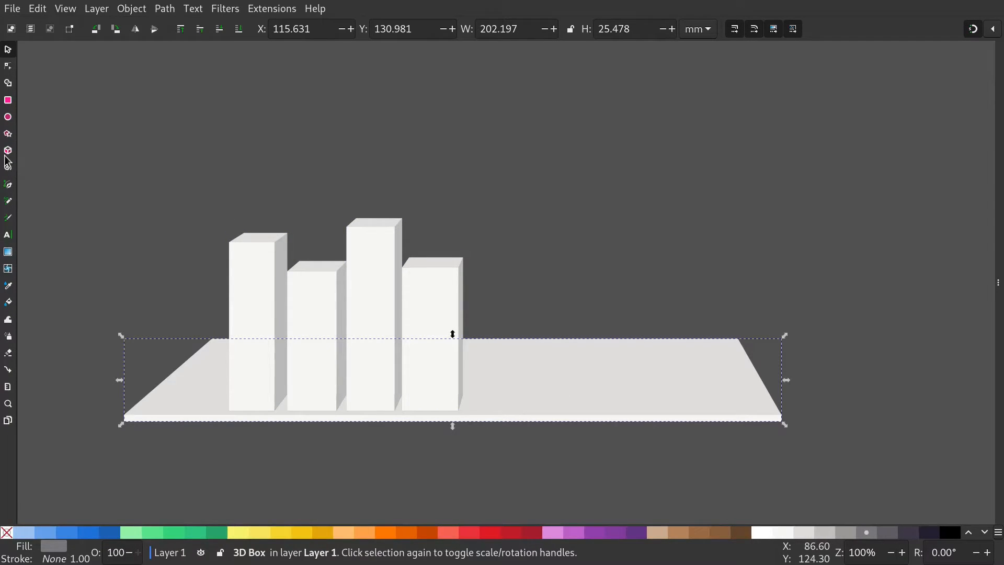
click(8, 150)
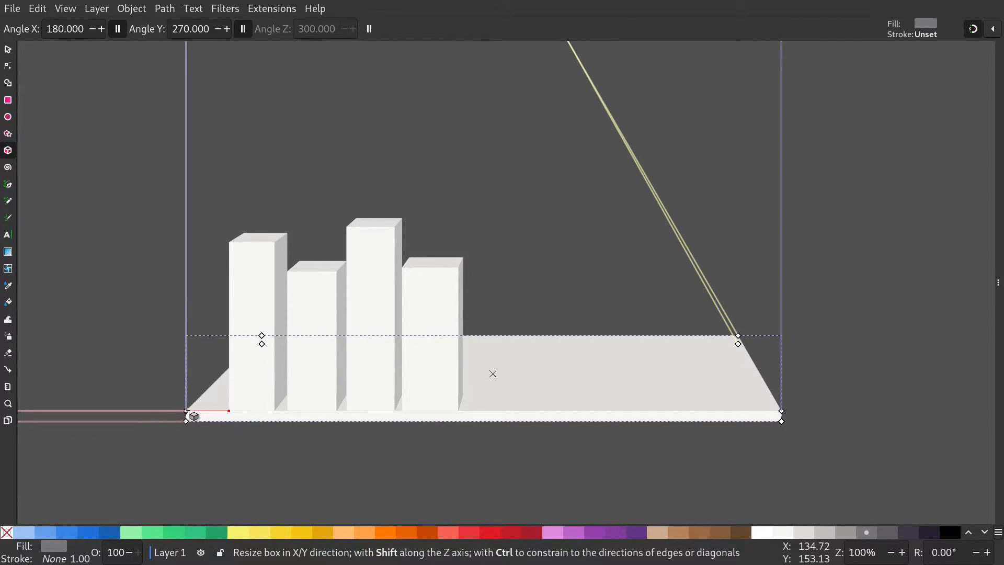
drag(186, 412, 199, 419)
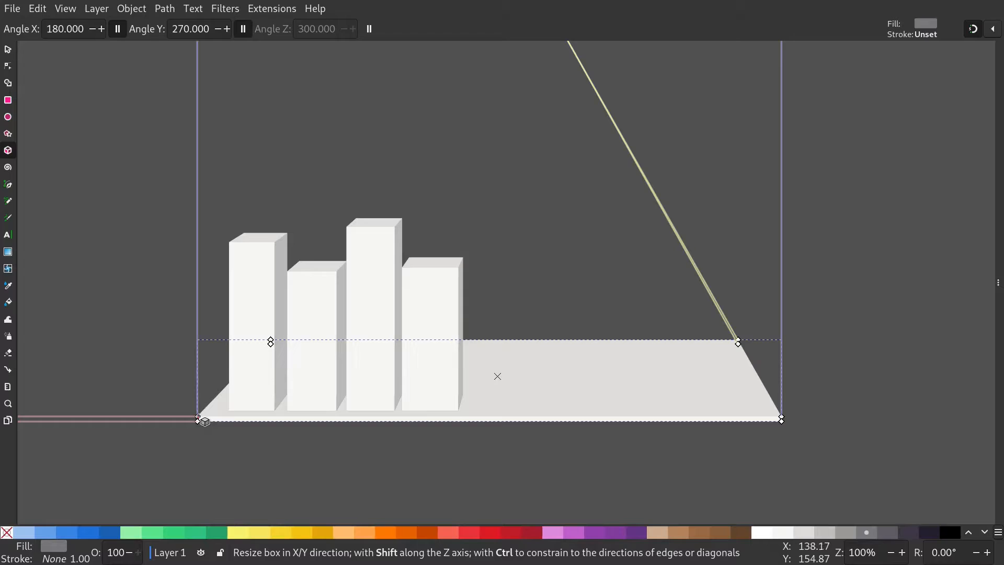
drag(197, 420, 211, 425)
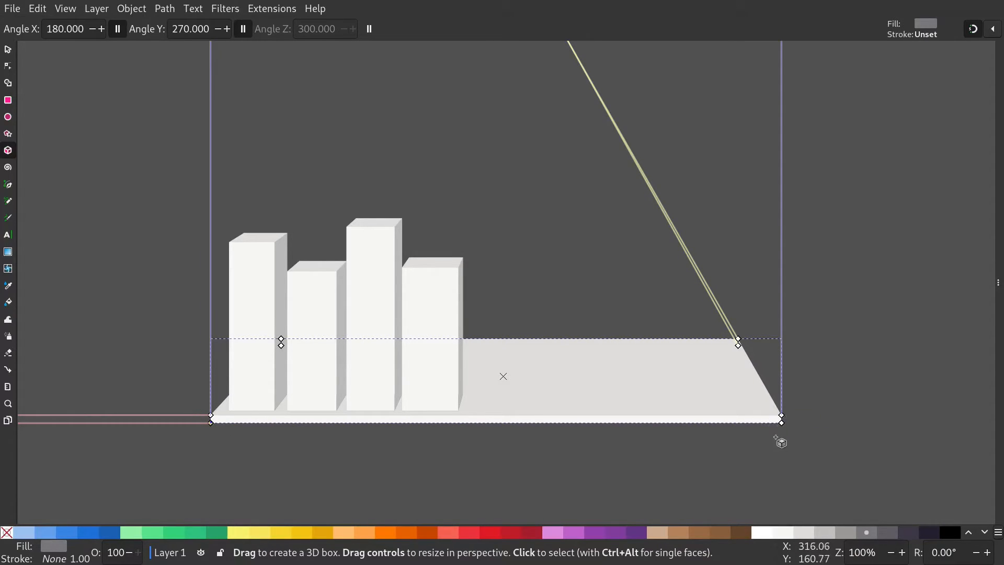
drag(780, 421, 822, 427)
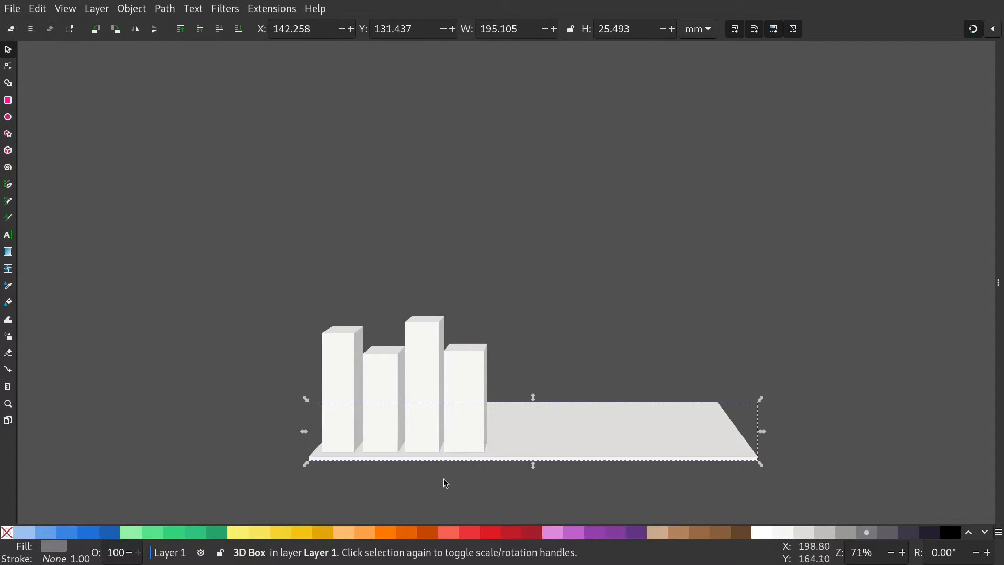
Drag the fourth building's shared vanishing point left, right, then settle it above the platform
click(7, 150)
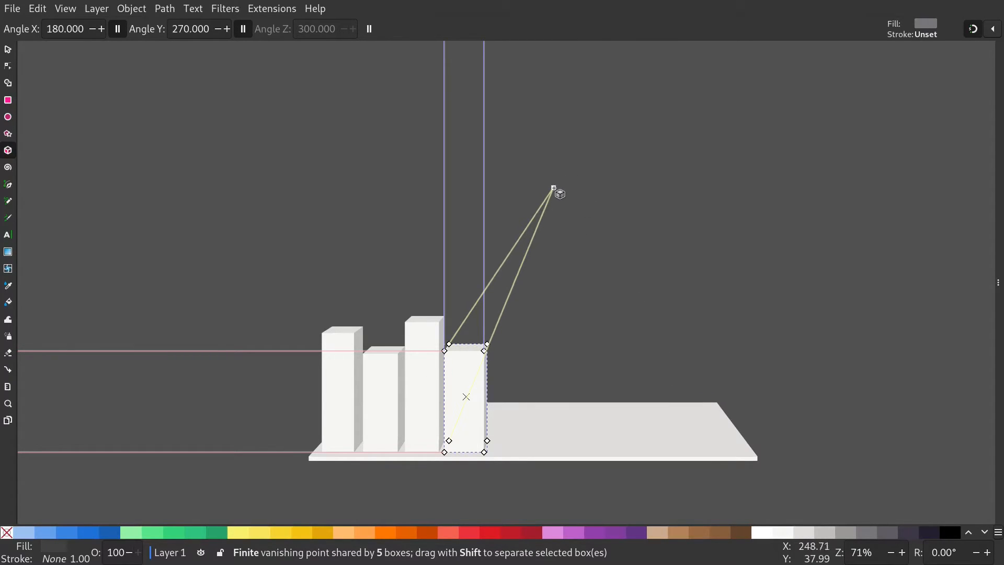
drag(553, 191, 437, 200)
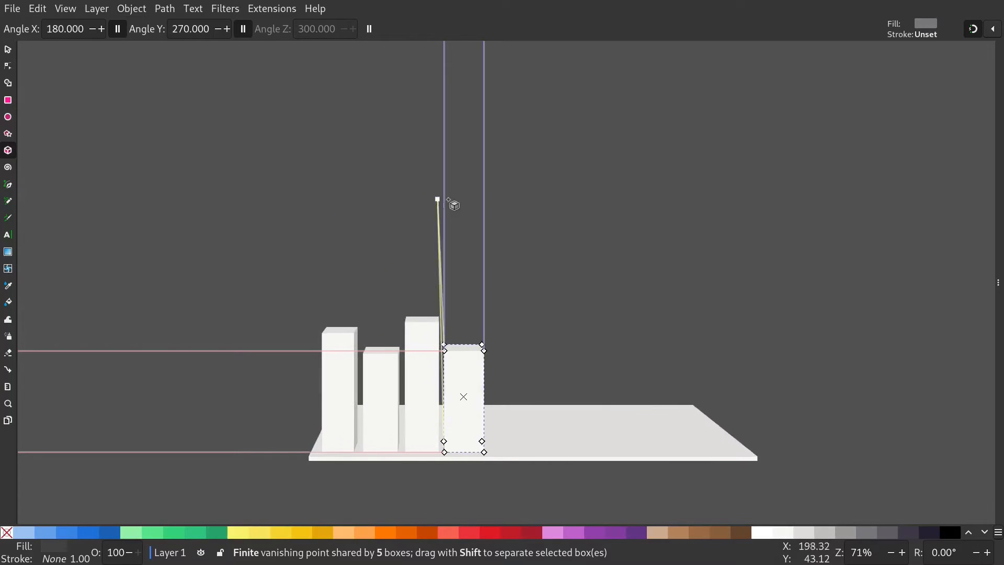
drag(437, 200, 576, 211)
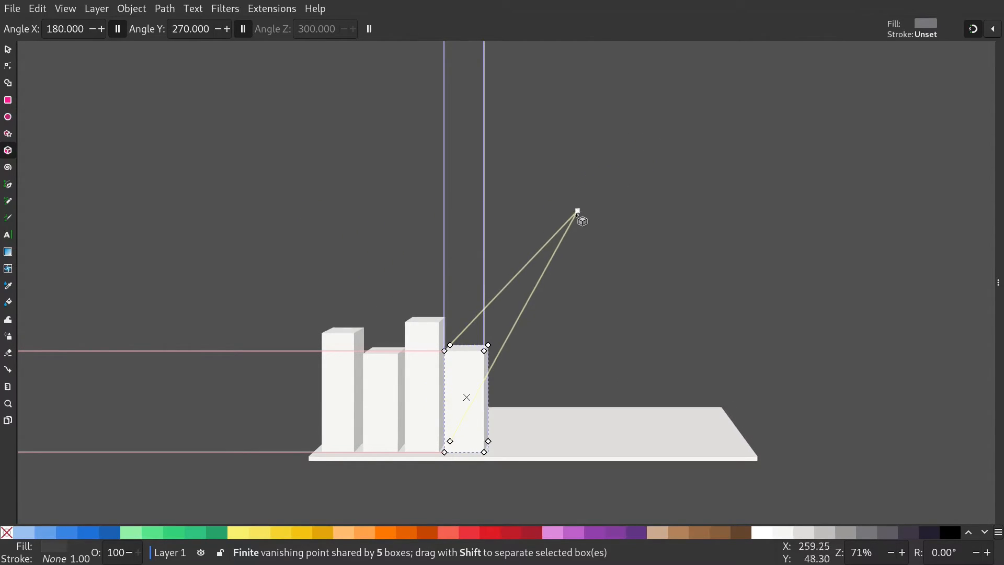
drag(576, 212, 533, 195)
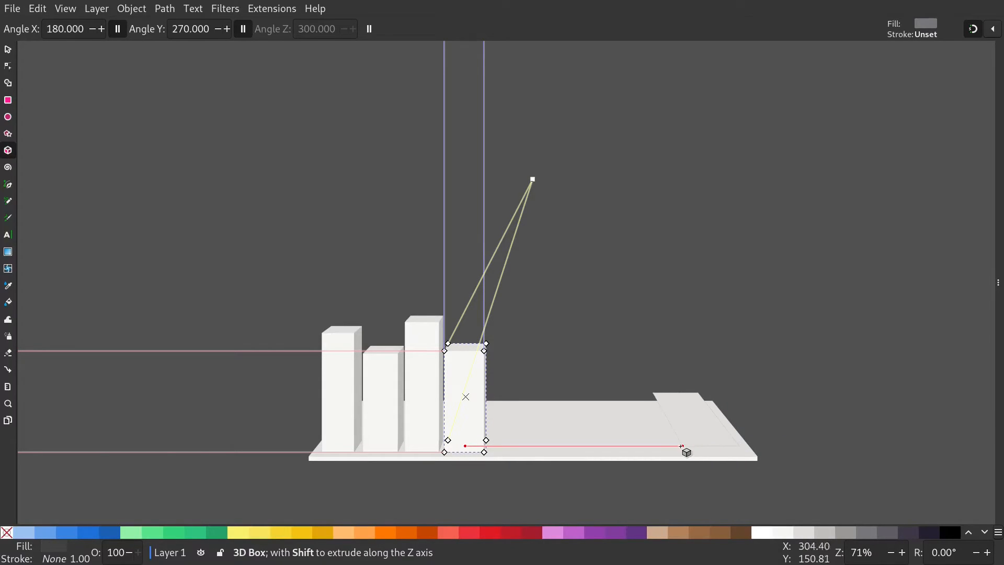
Draw two resized blocks at the platform's right end and extend boxes toward the back
drag(686, 452, 669, 277)
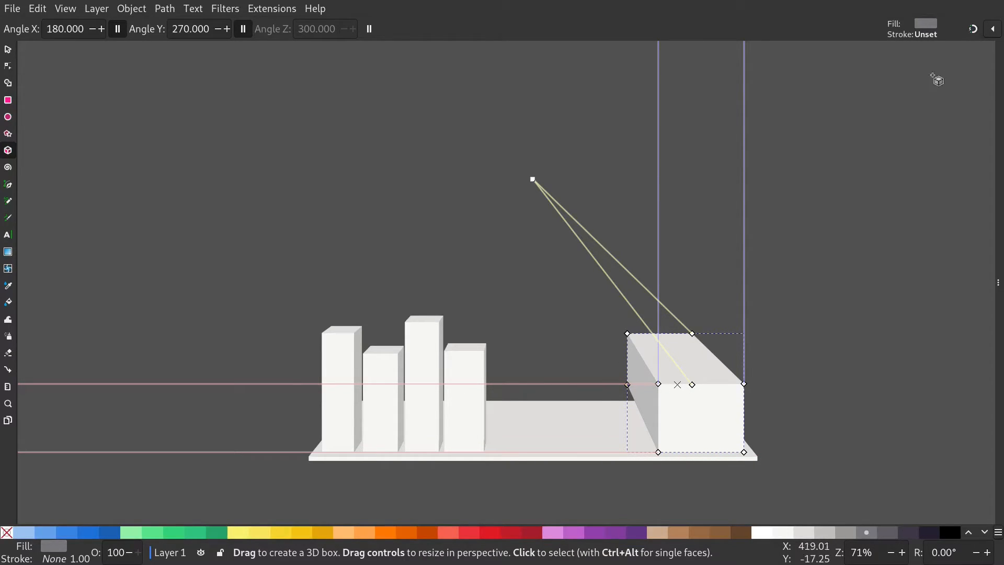
drag(627, 333, 633, 345)
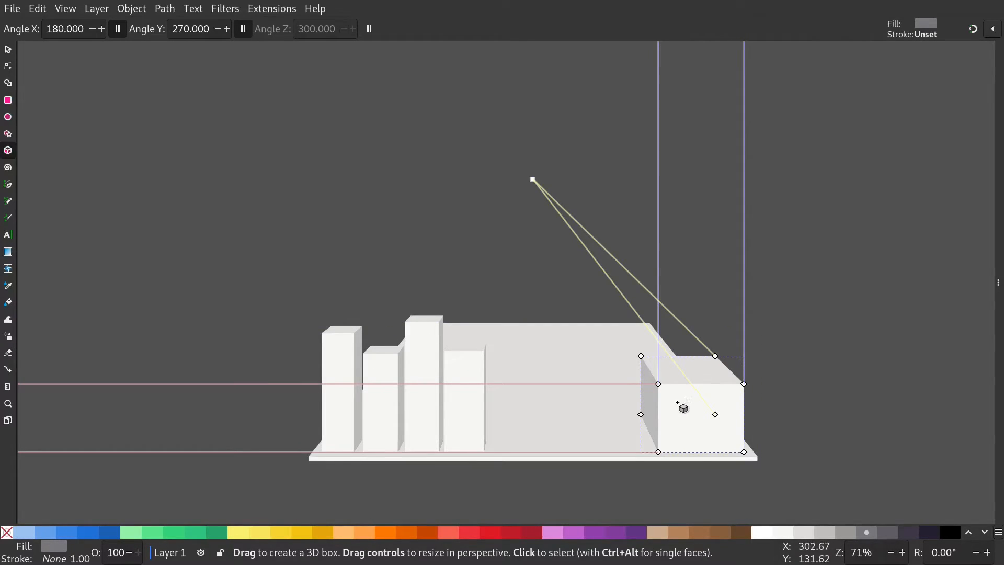
mouse_move(624, 404)
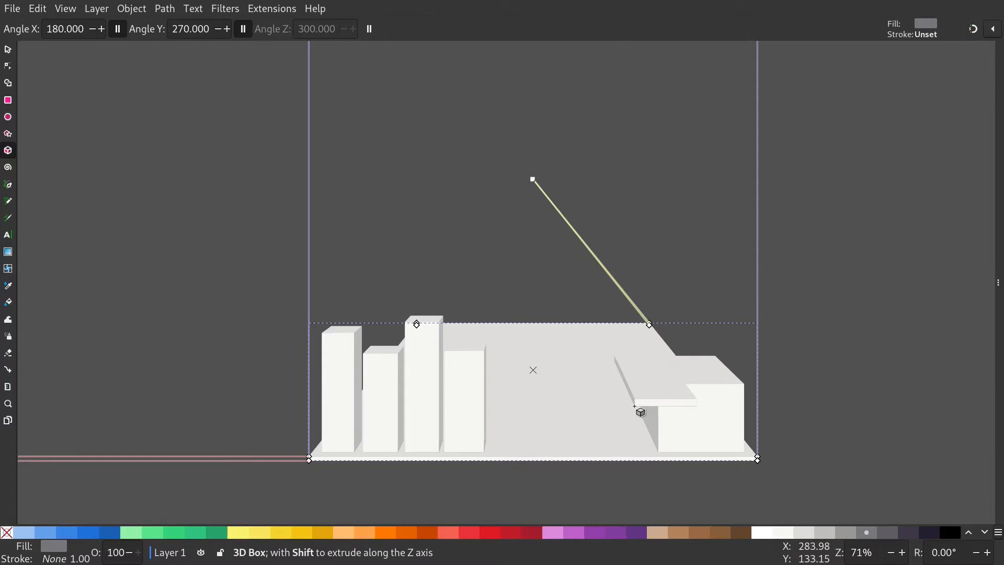
drag(640, 412, 640, 330)
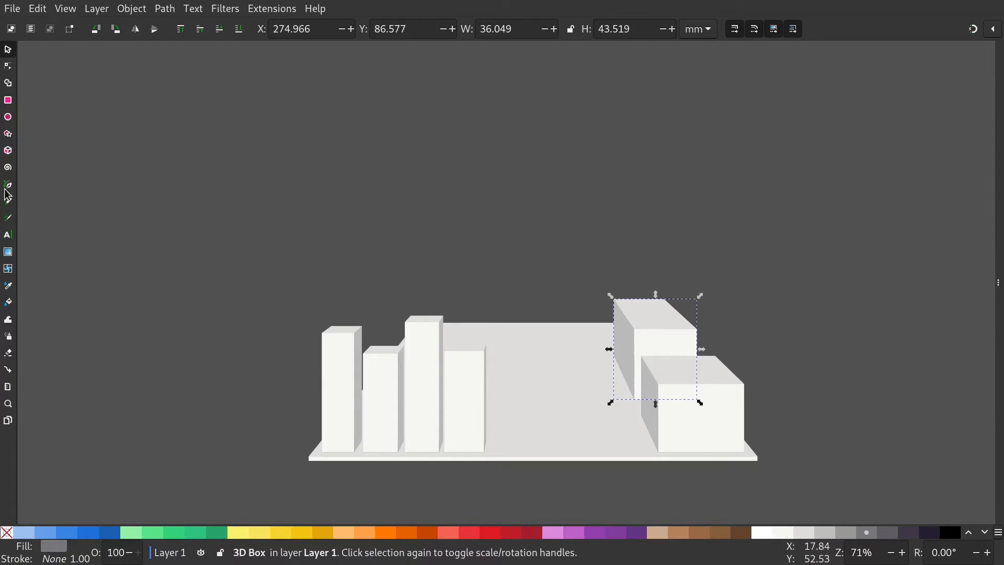
click(8, 150)
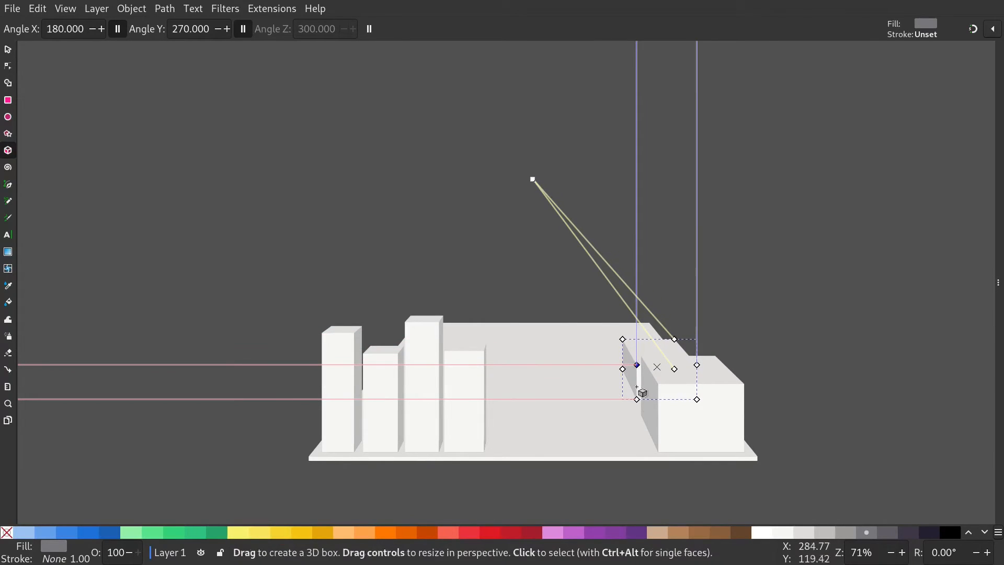
drag(635, 398, 638, 405)
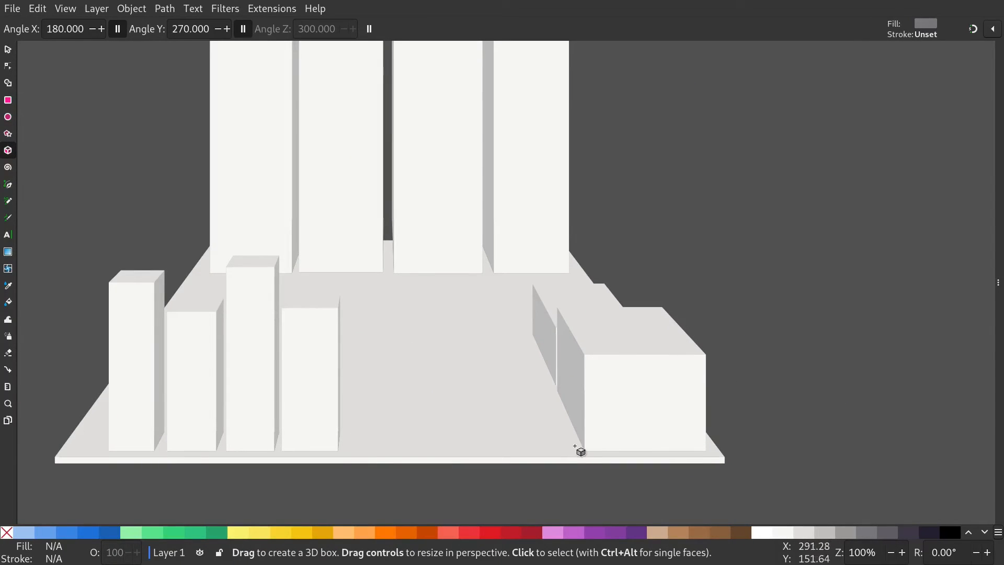
drag(579, 450, 382, 431)
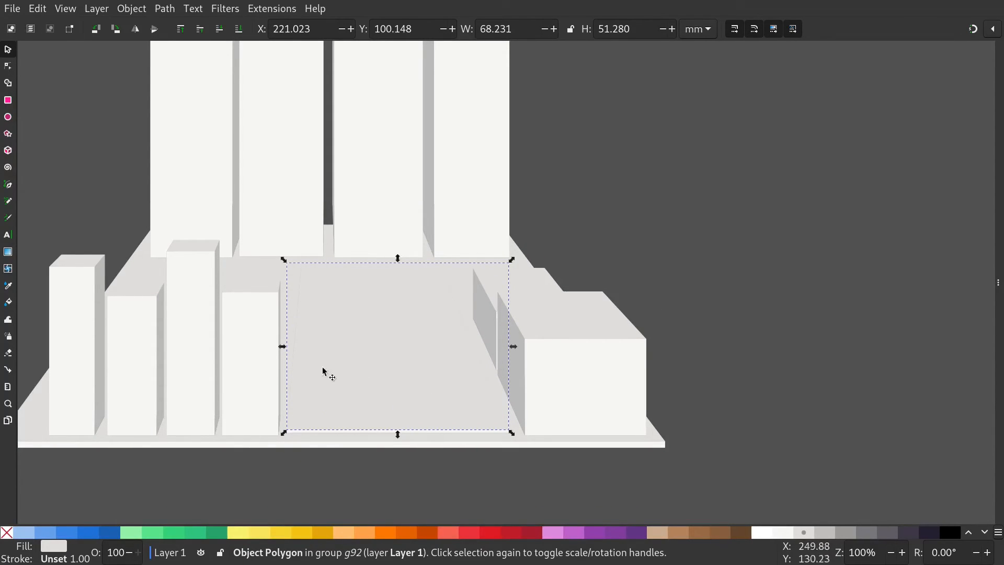
mouse_move(160, 530)
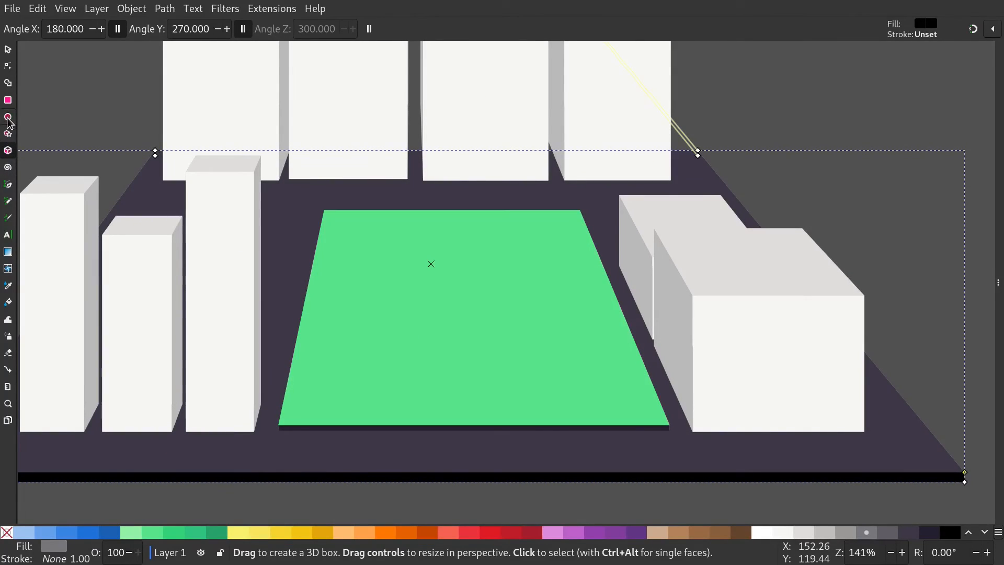
Select the Circle/Ellipse tool for drawing tree shapes
click(8, 117)
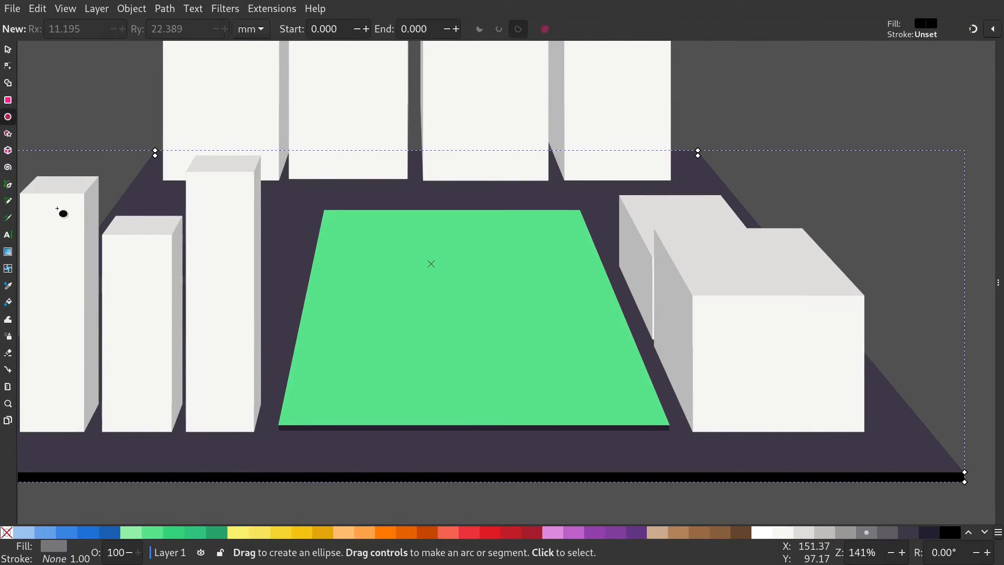